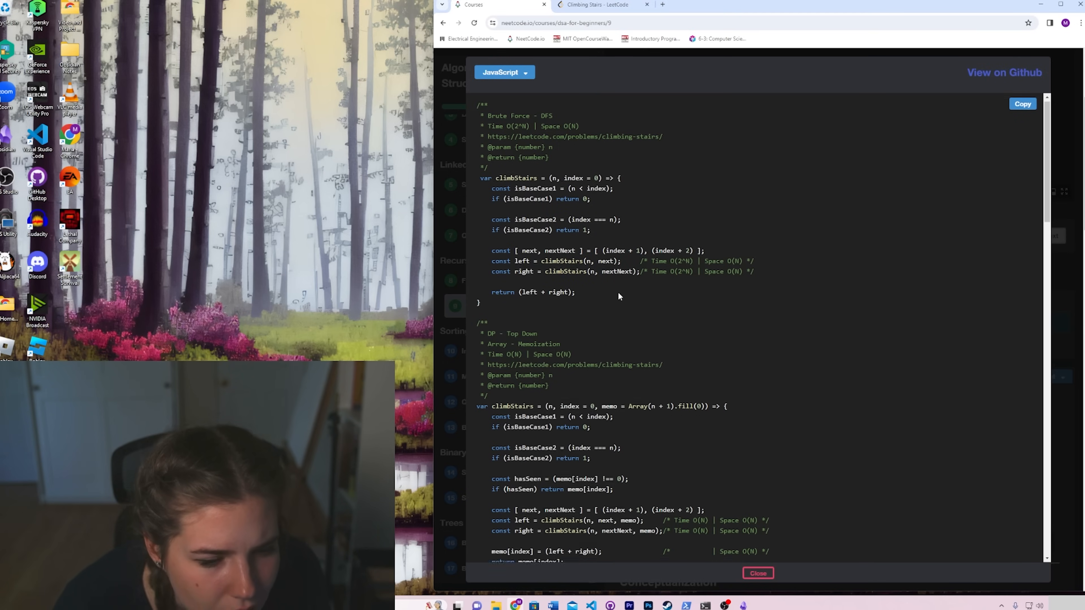
# - Review the Climbing Stairs JavaScript solutions and return to the Fibonacci Sequence lesson page
pyautogui.scroll(-3)
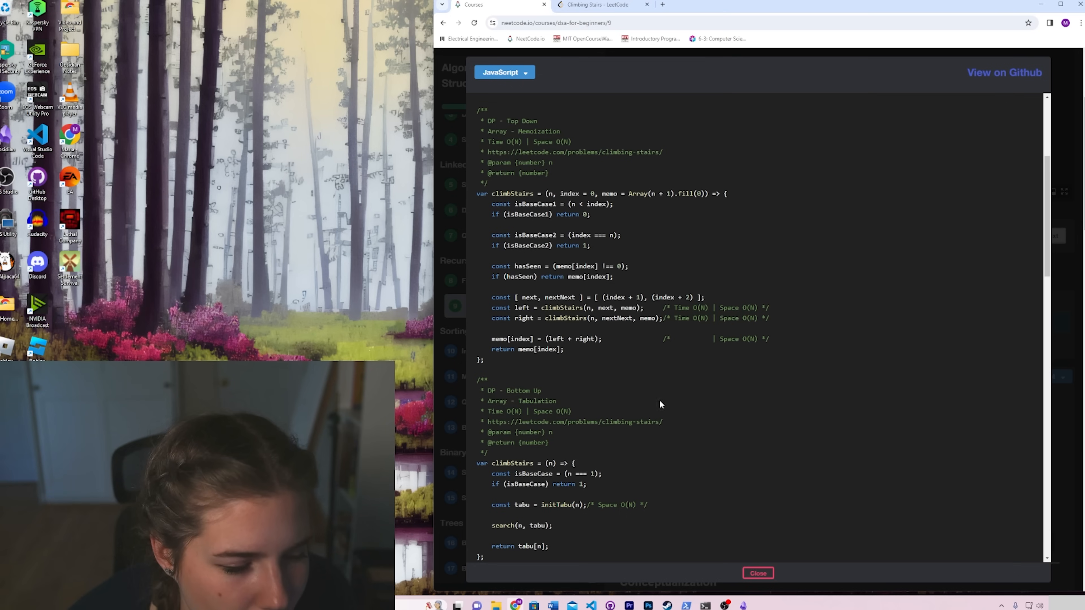
pyautogui.click(758, 574)
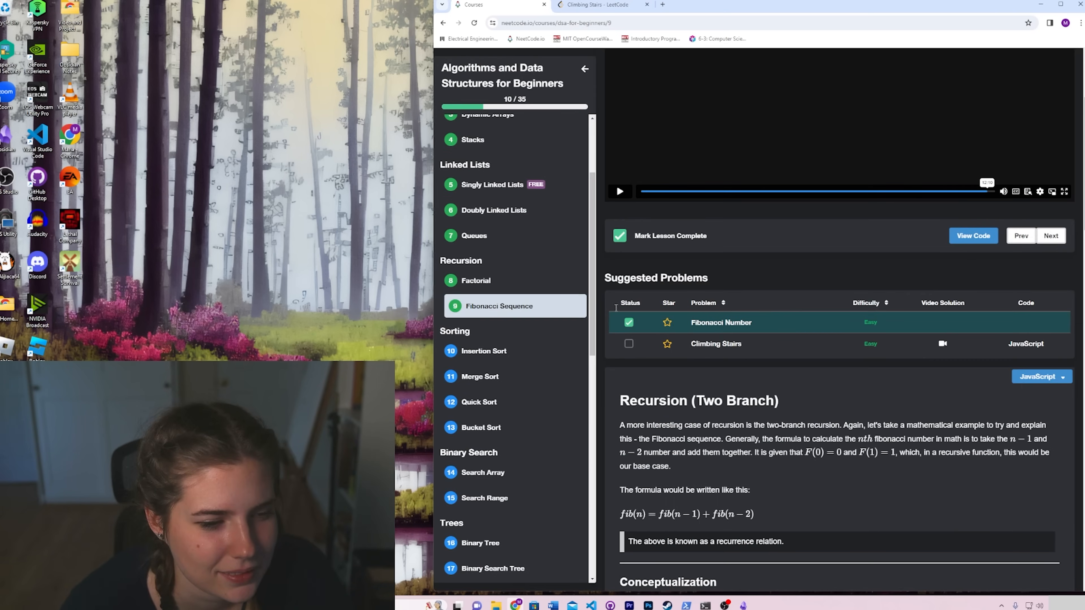